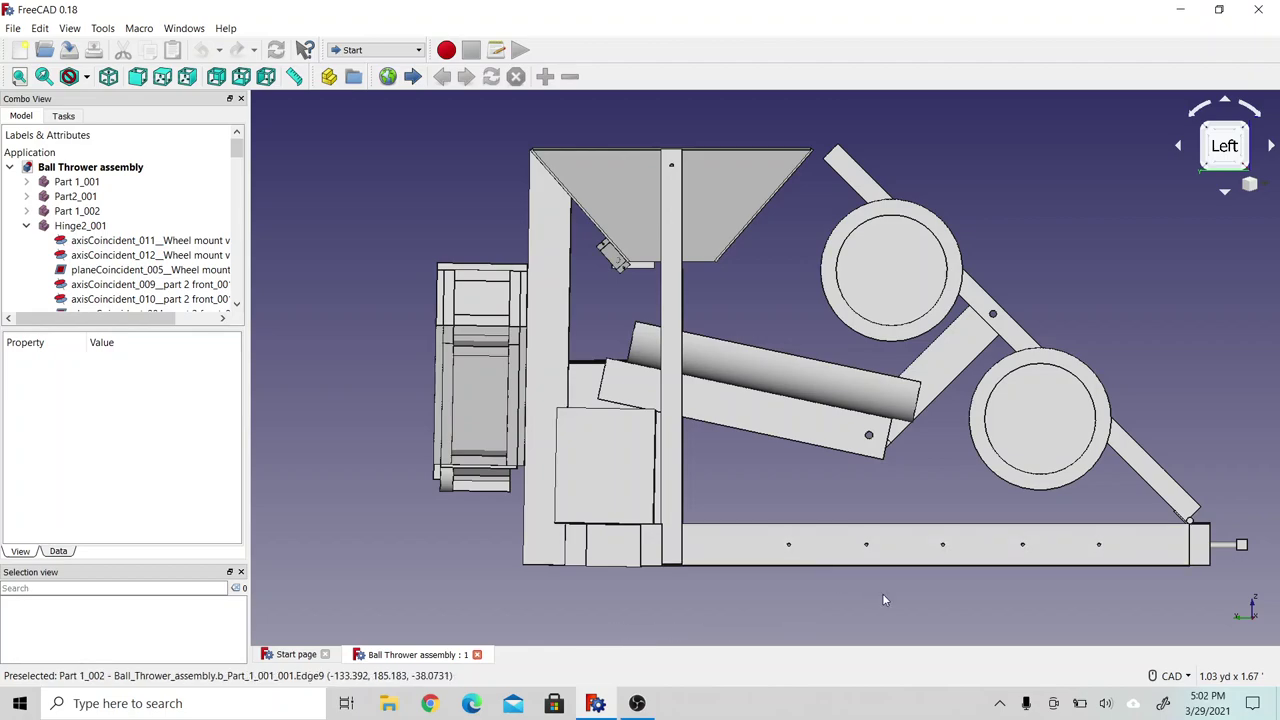
mouse_move(895, 390)
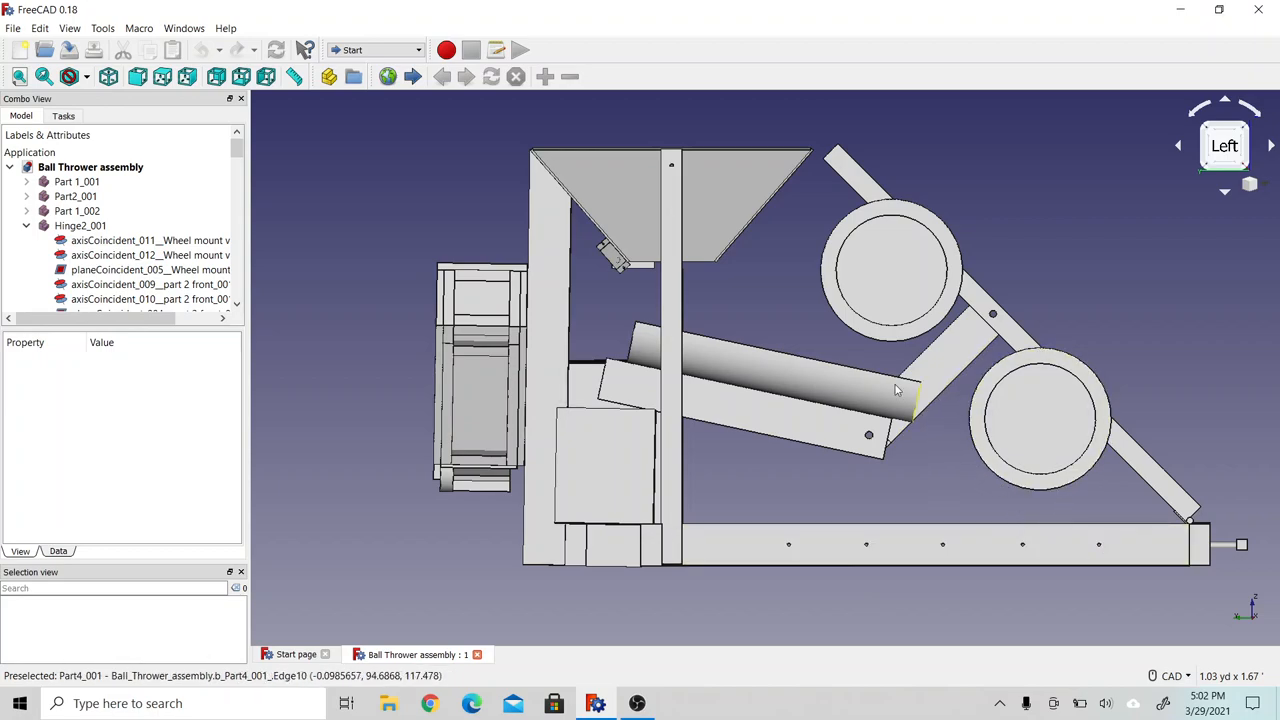
mouse_move(555, 465)
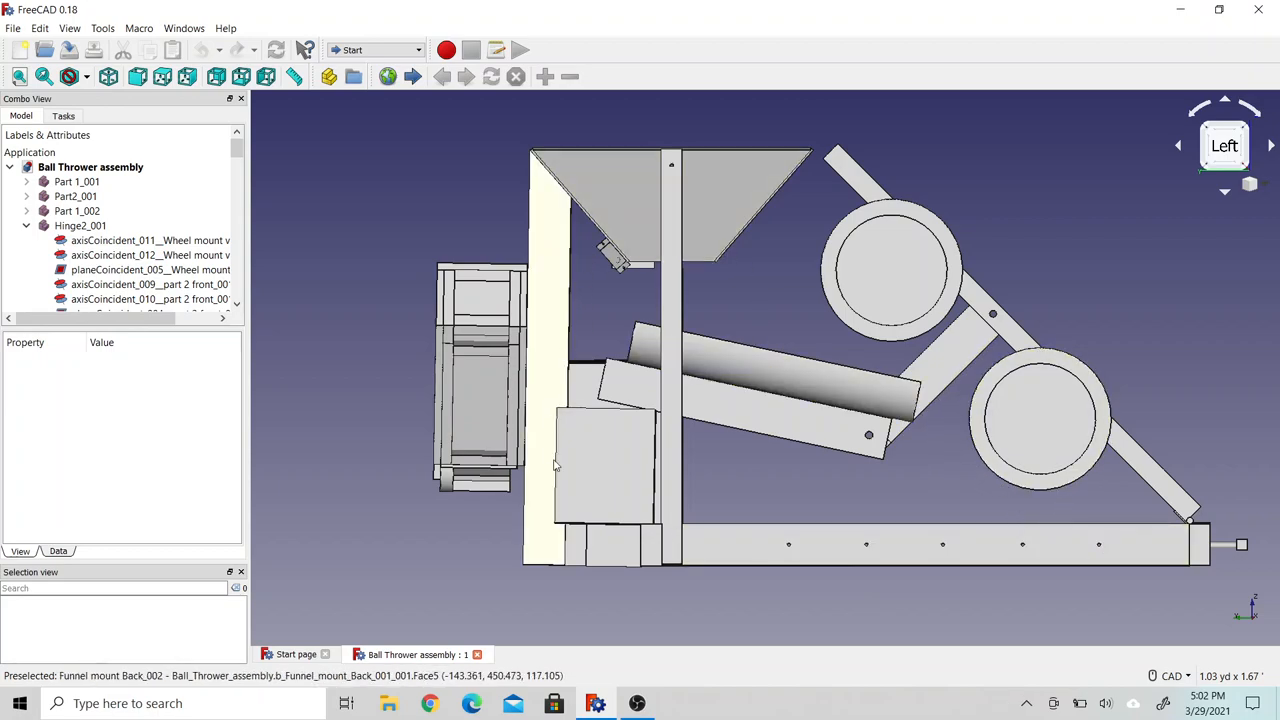
mouse_move(683, 240)
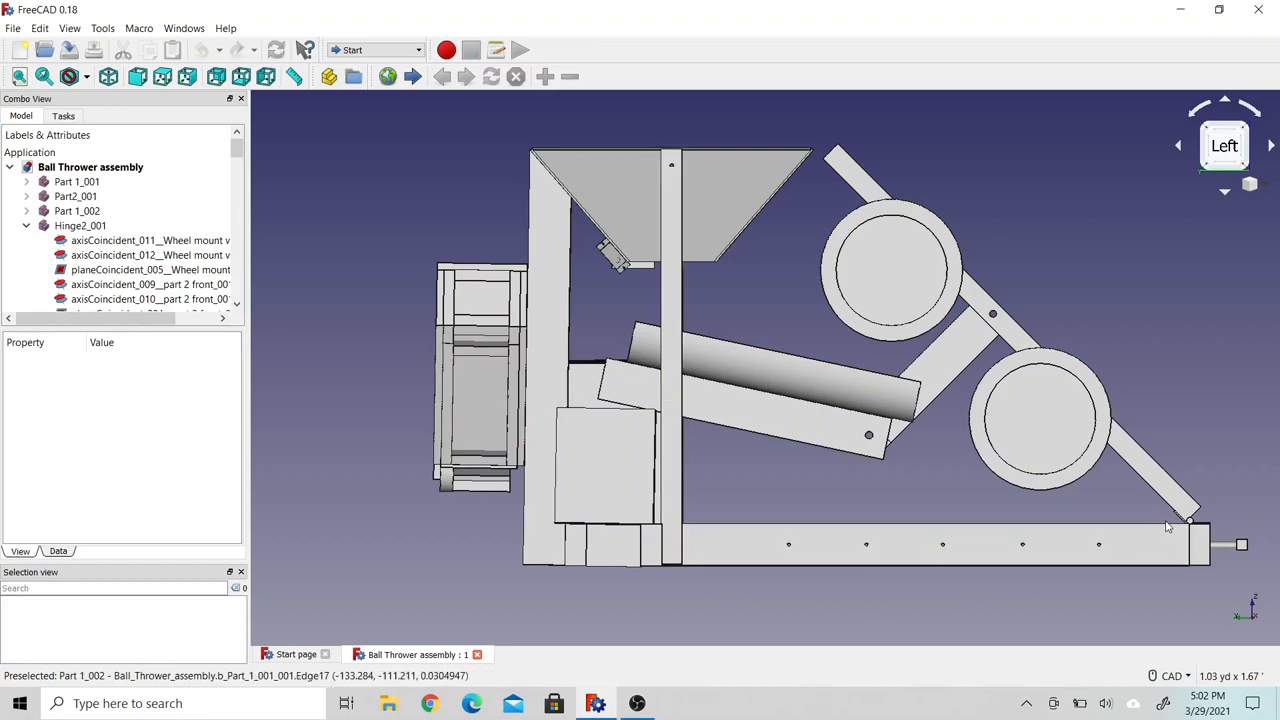
mouse_move(945, 287)
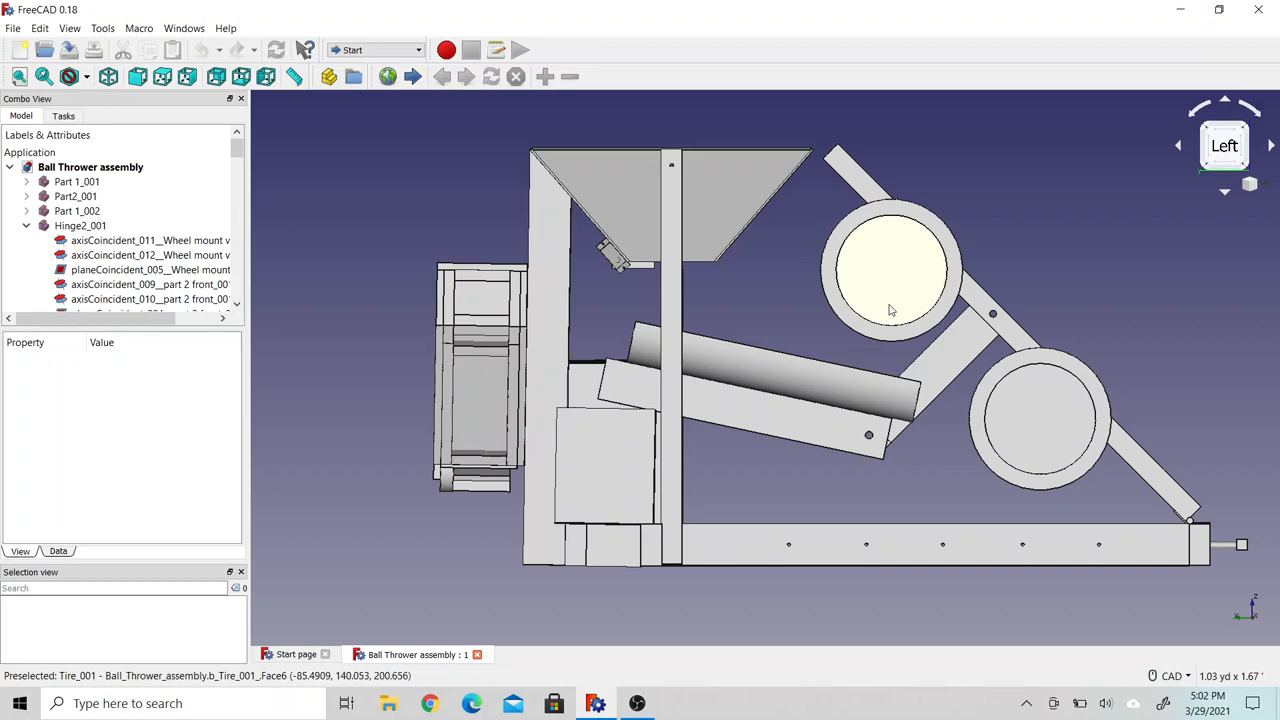
mouse_move(1035, 445)
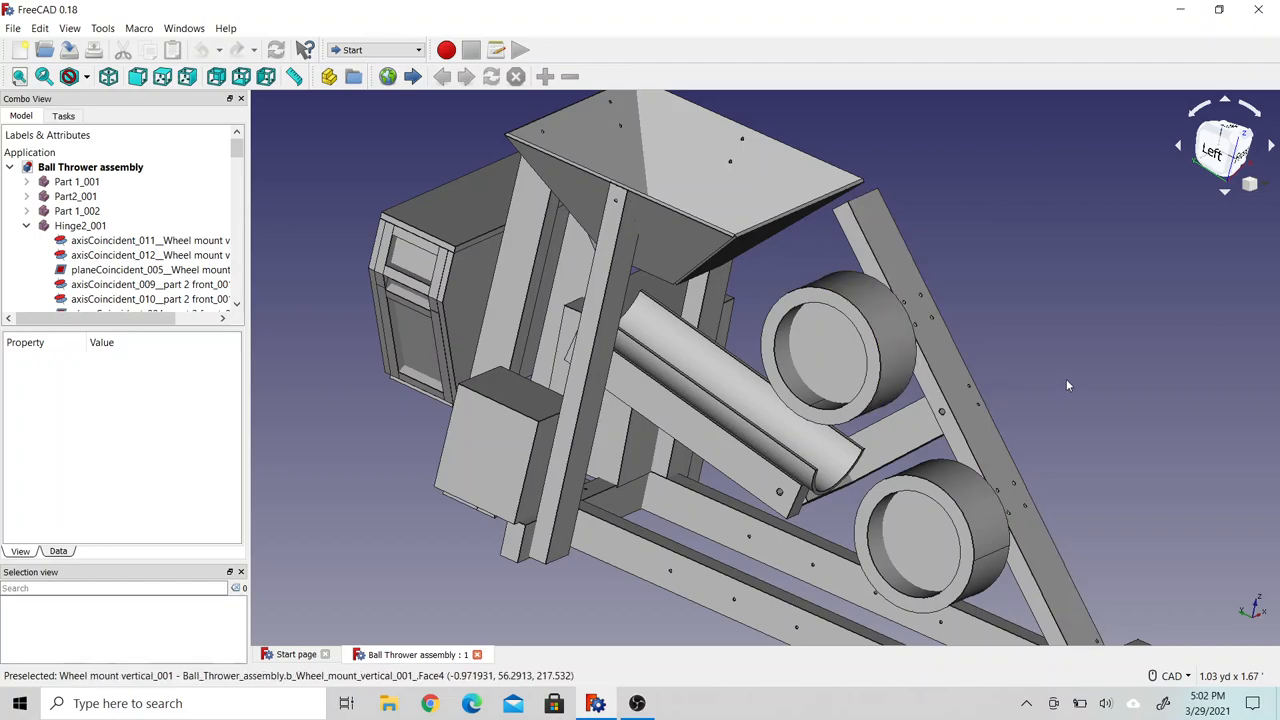
Orbit down onto the hopper to inspect the funnel mount, lever switch and trough.
left_click_drag(1068, 386, 924, 386)
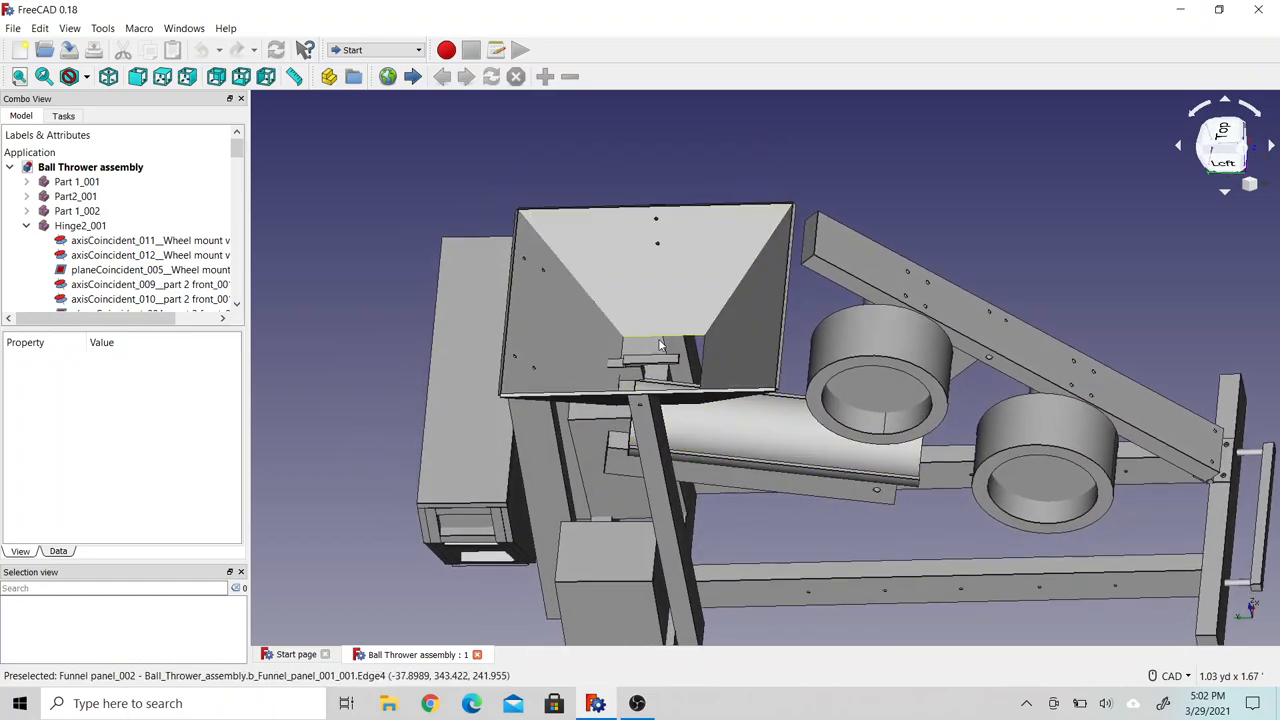
mouse_move(670, 360)
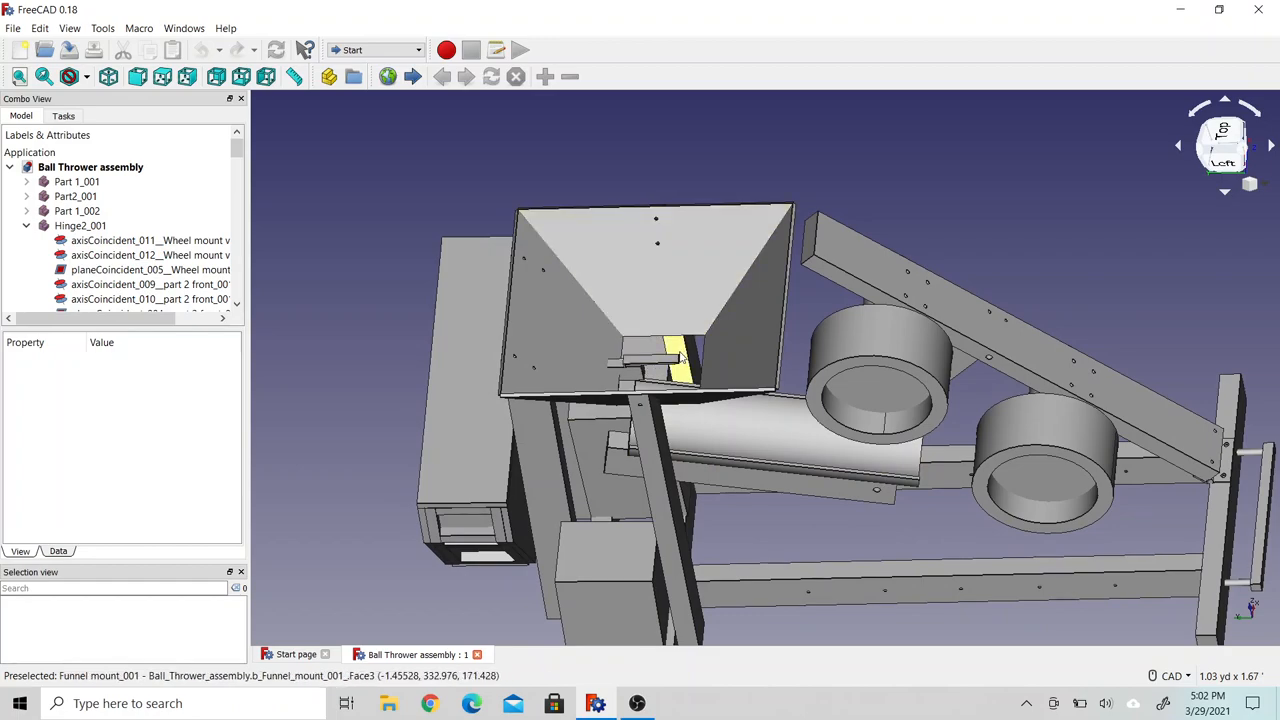
mouse_move(640, 363)
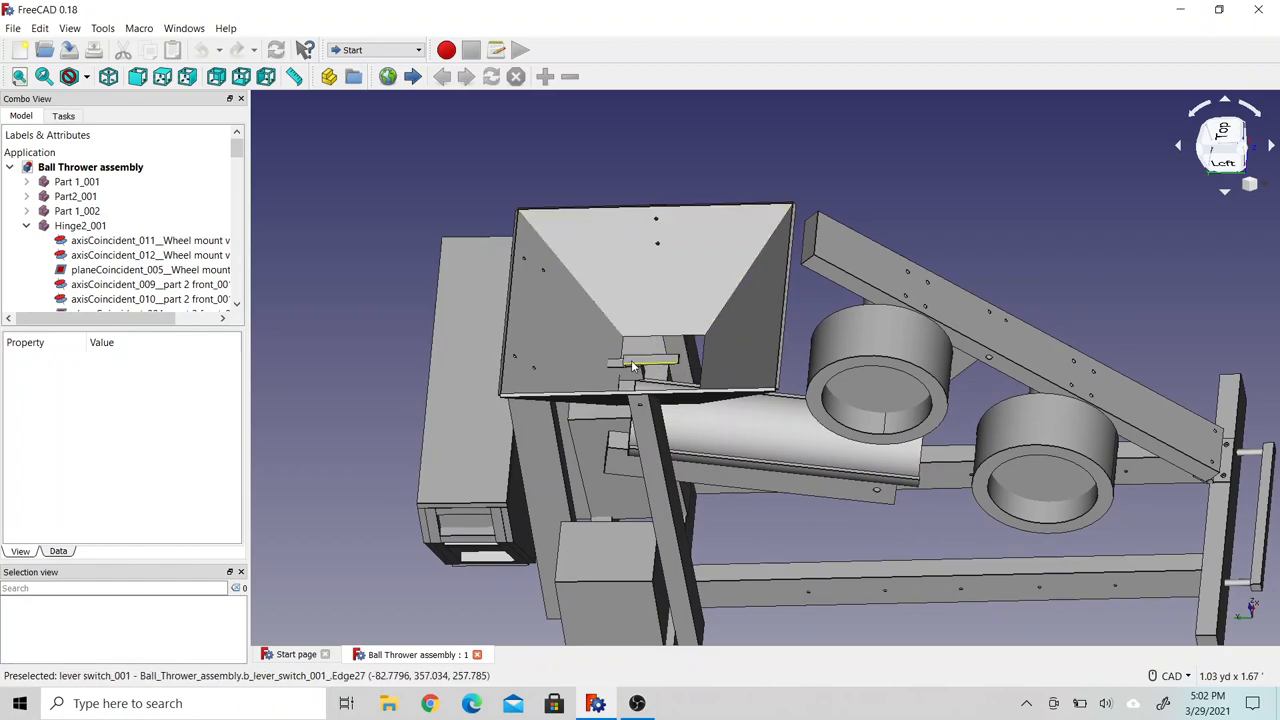
left_click(558, 374)
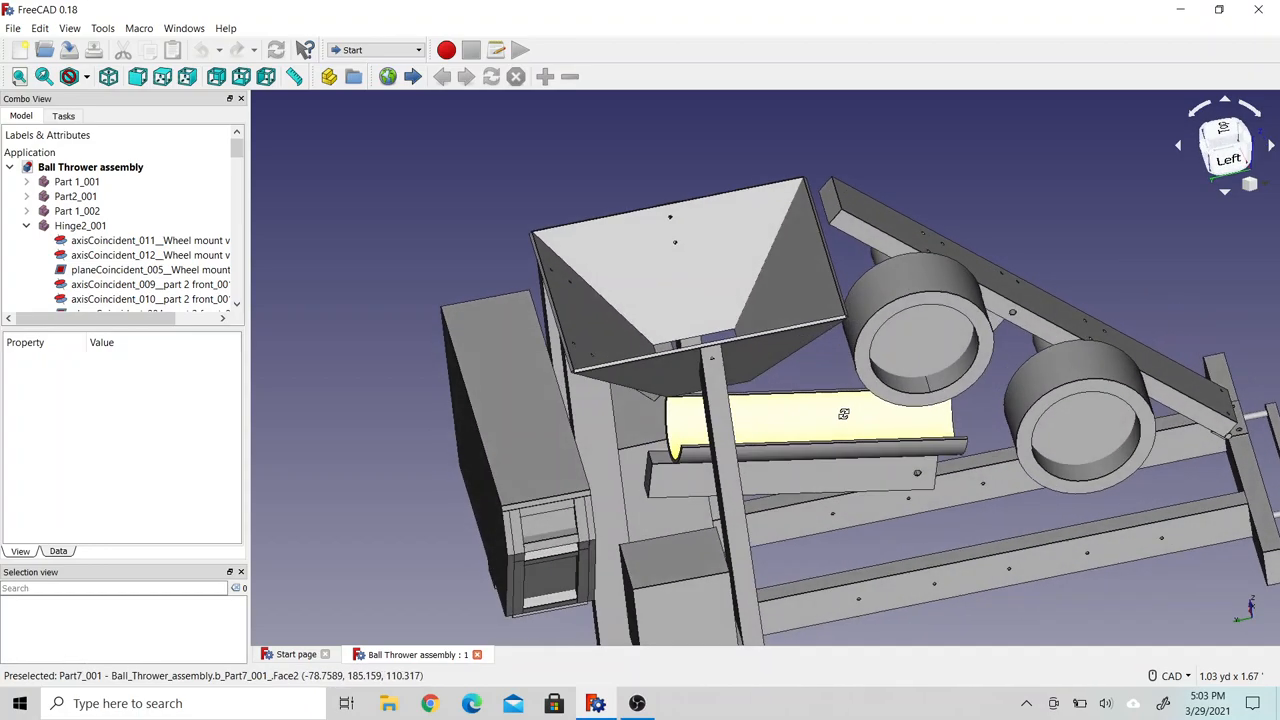
Swing the assembly around to its rear, revealing the large back panel.
left_click_drag(840, 420, 820, 450)
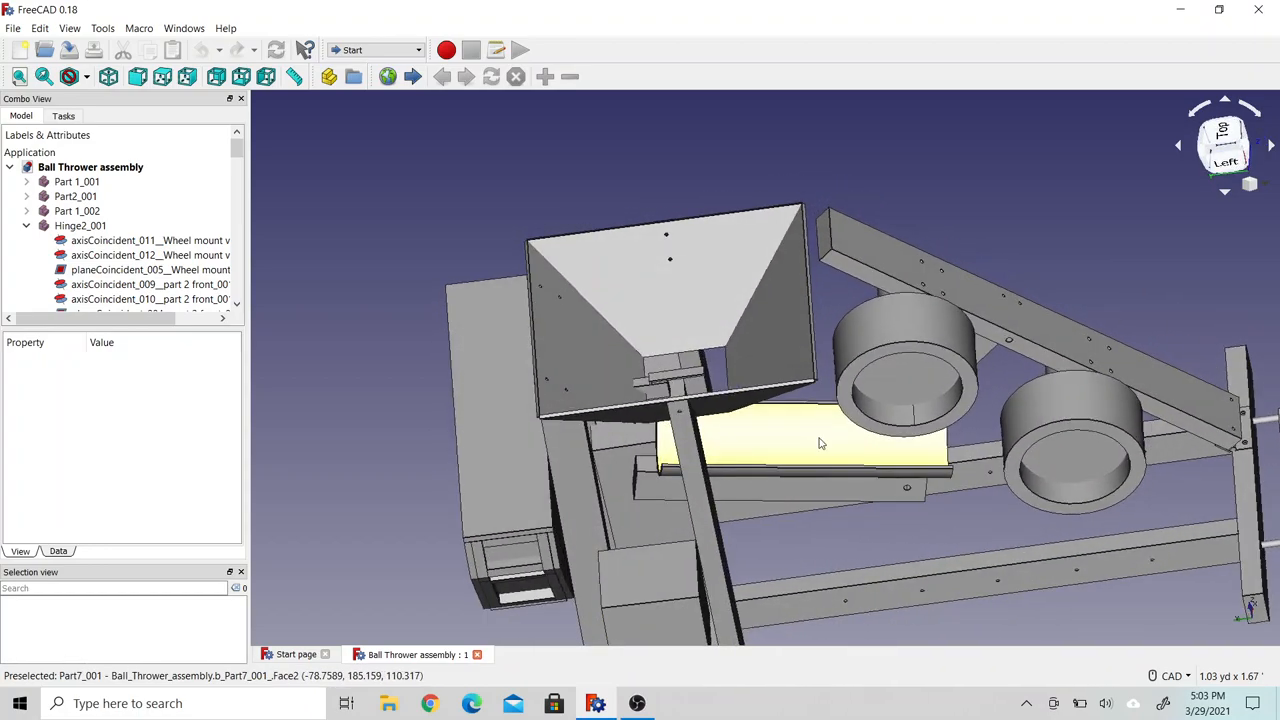
mouse_move(660, 388)
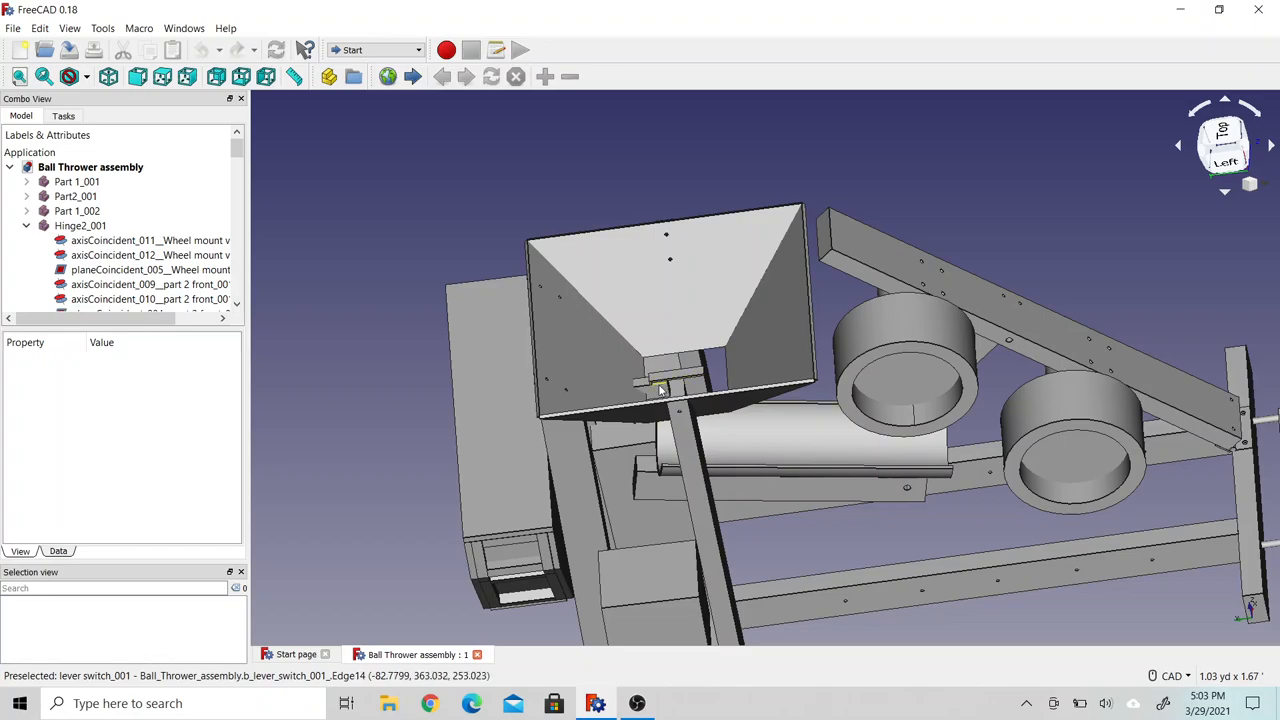
mouse_move(728, 437)
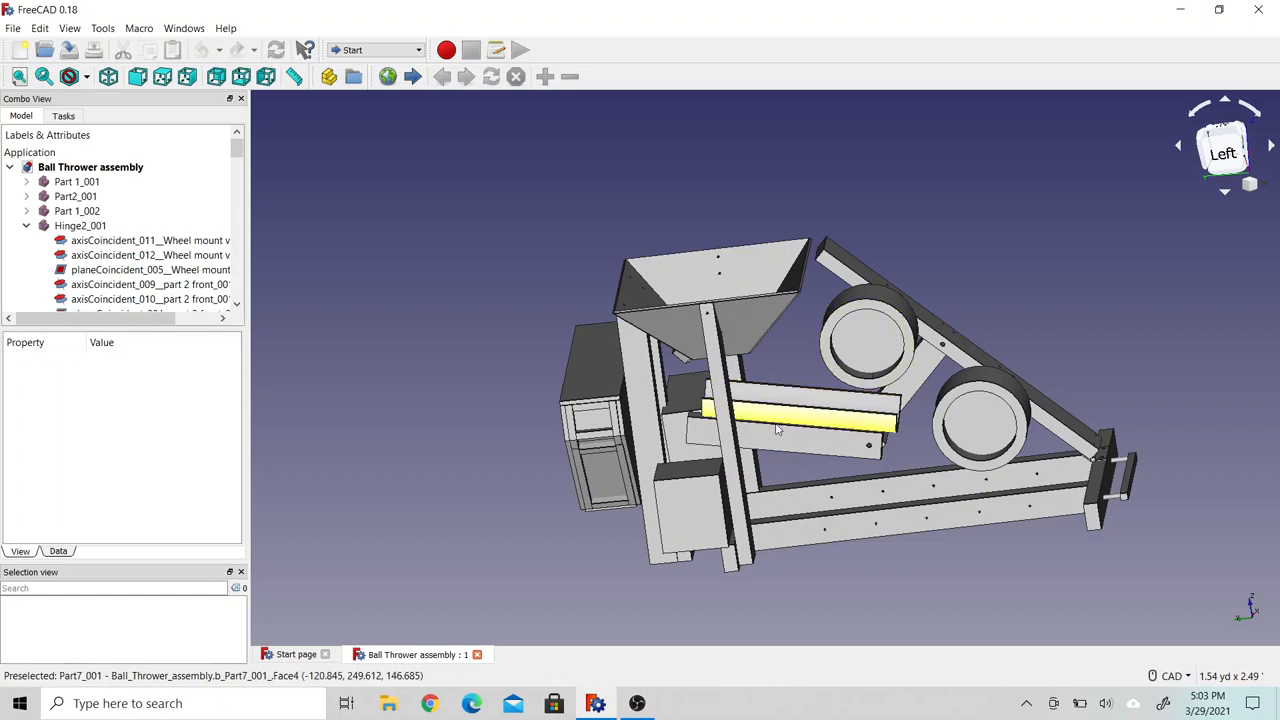
left_click_drag(800, 420, 760, 460)
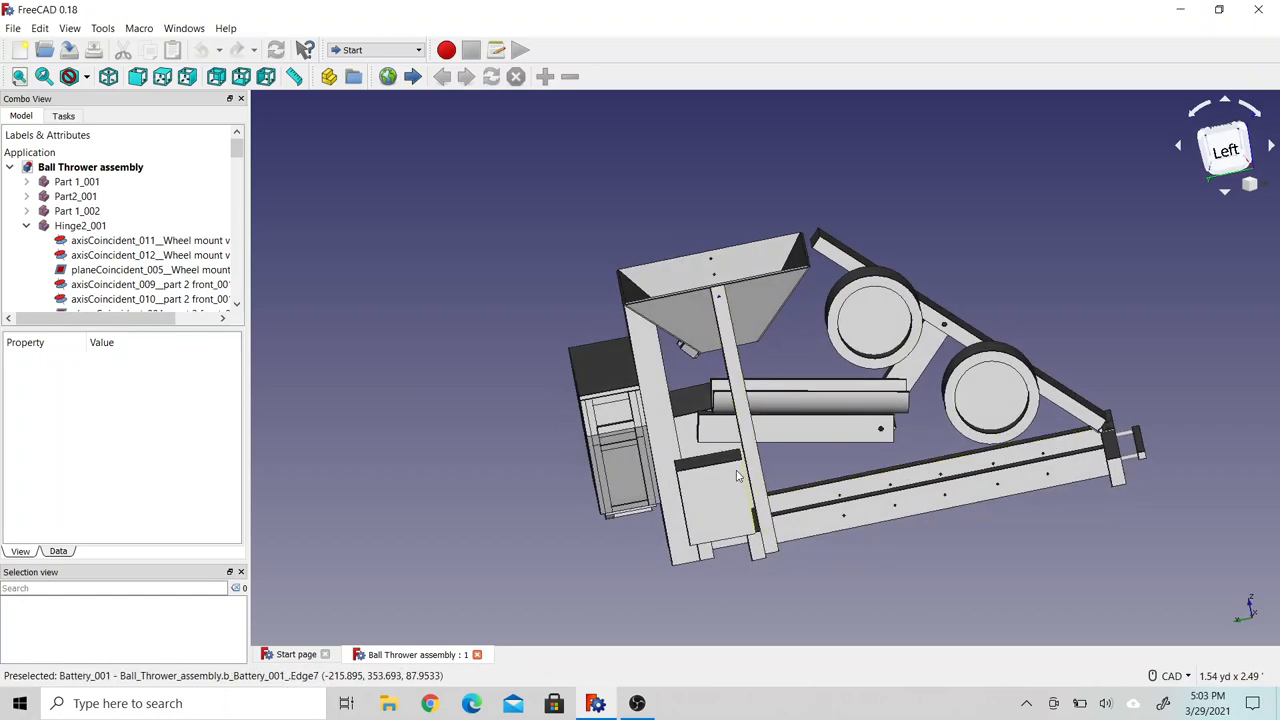
mouse_move(715, 490)
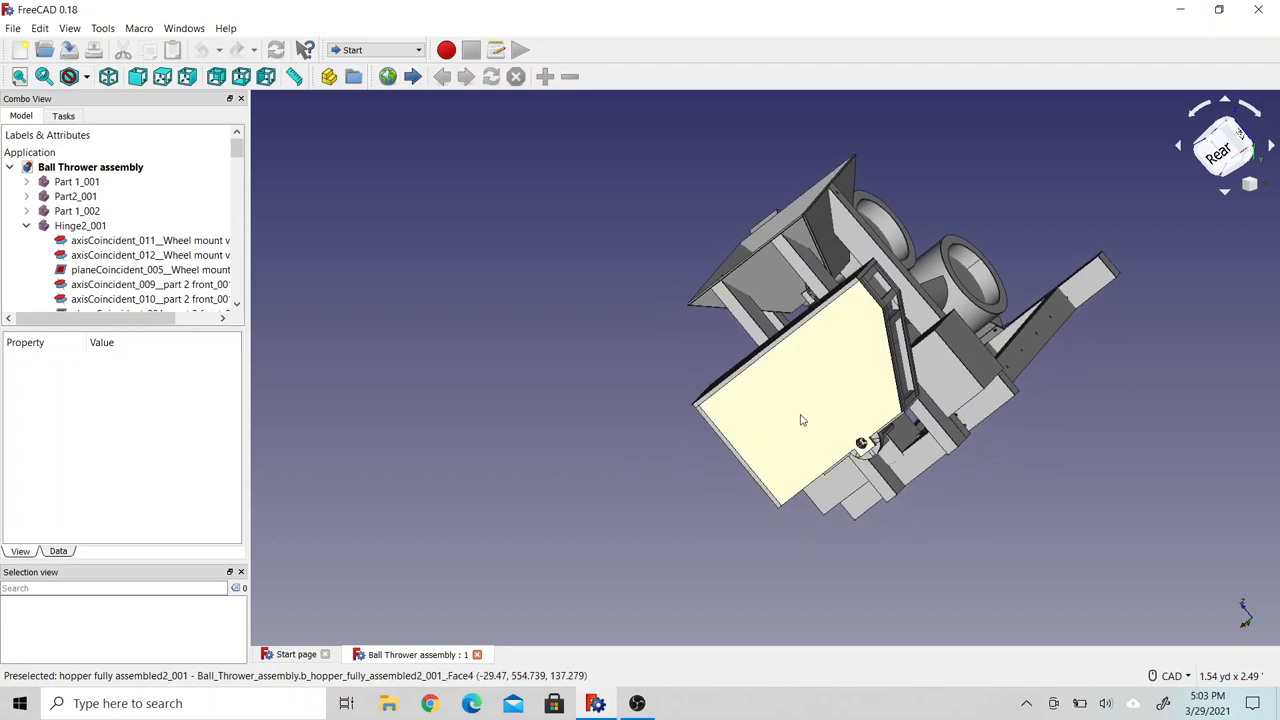
Close in on the hopper's back panel and chute, then orbit back out.
left_click(265, 76)
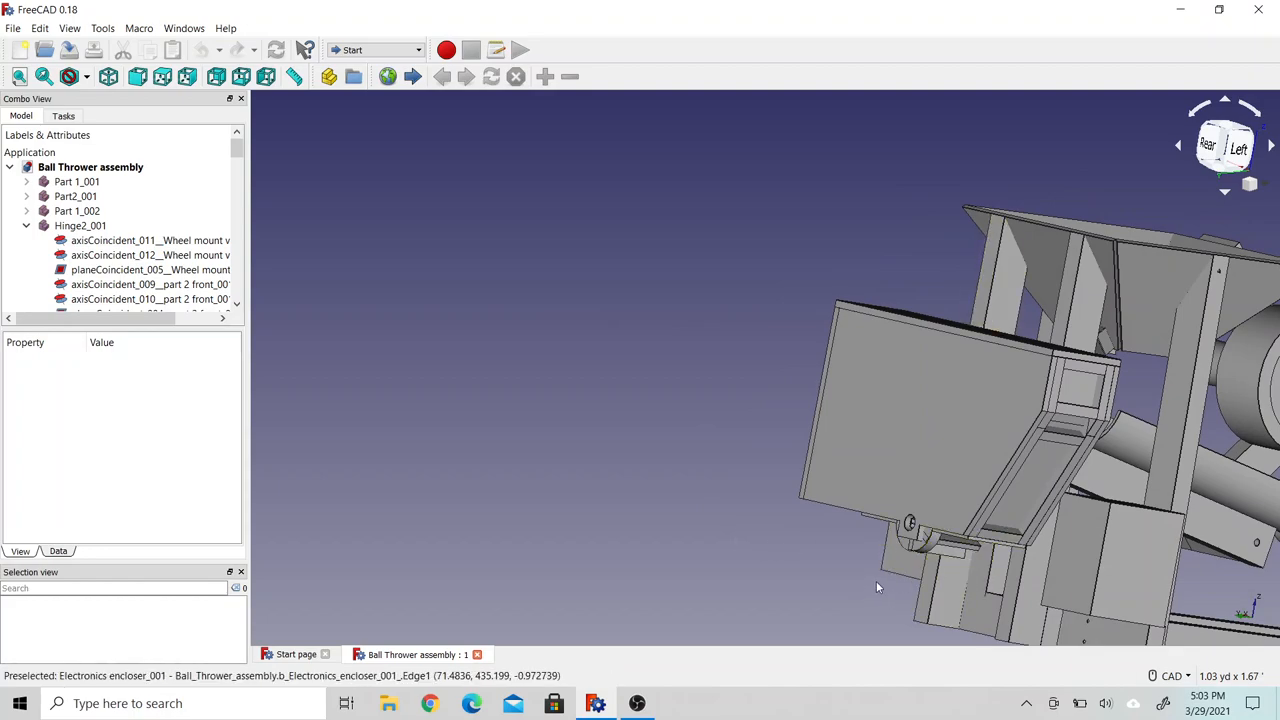
mouse_move(819, 558)
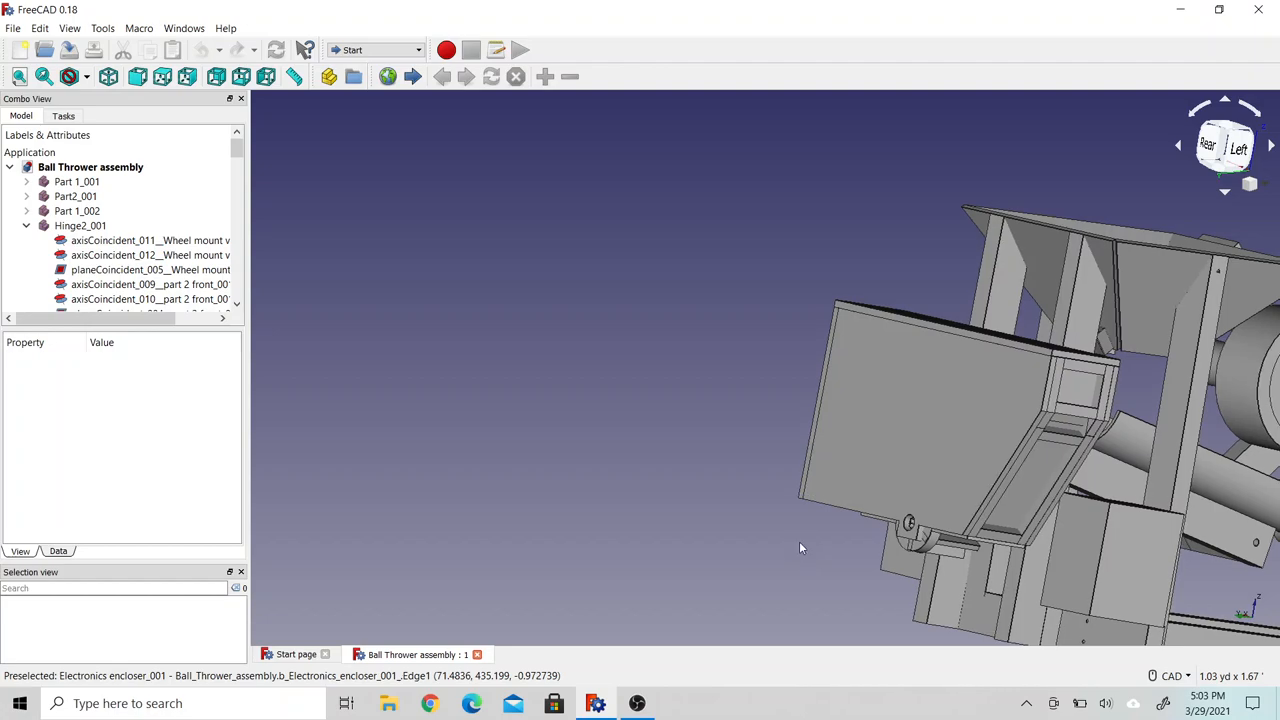
mouse_move(969, 407)
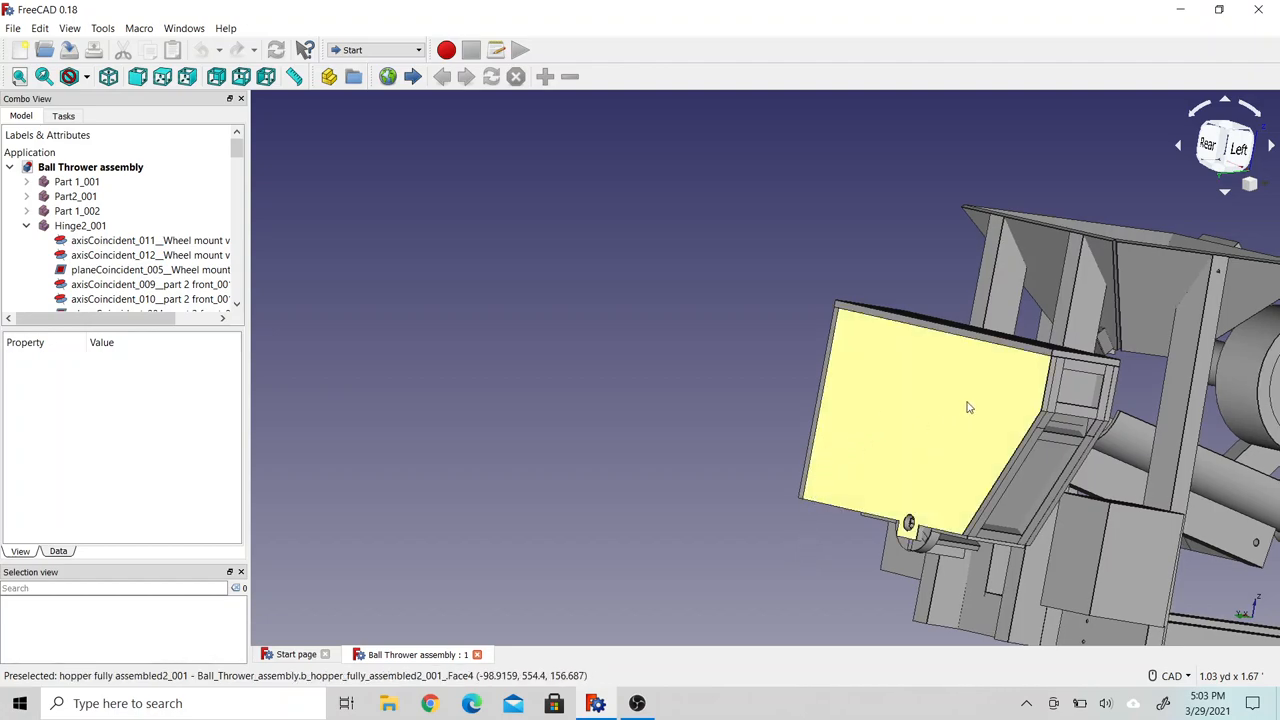
mouse_move(1037, 383)
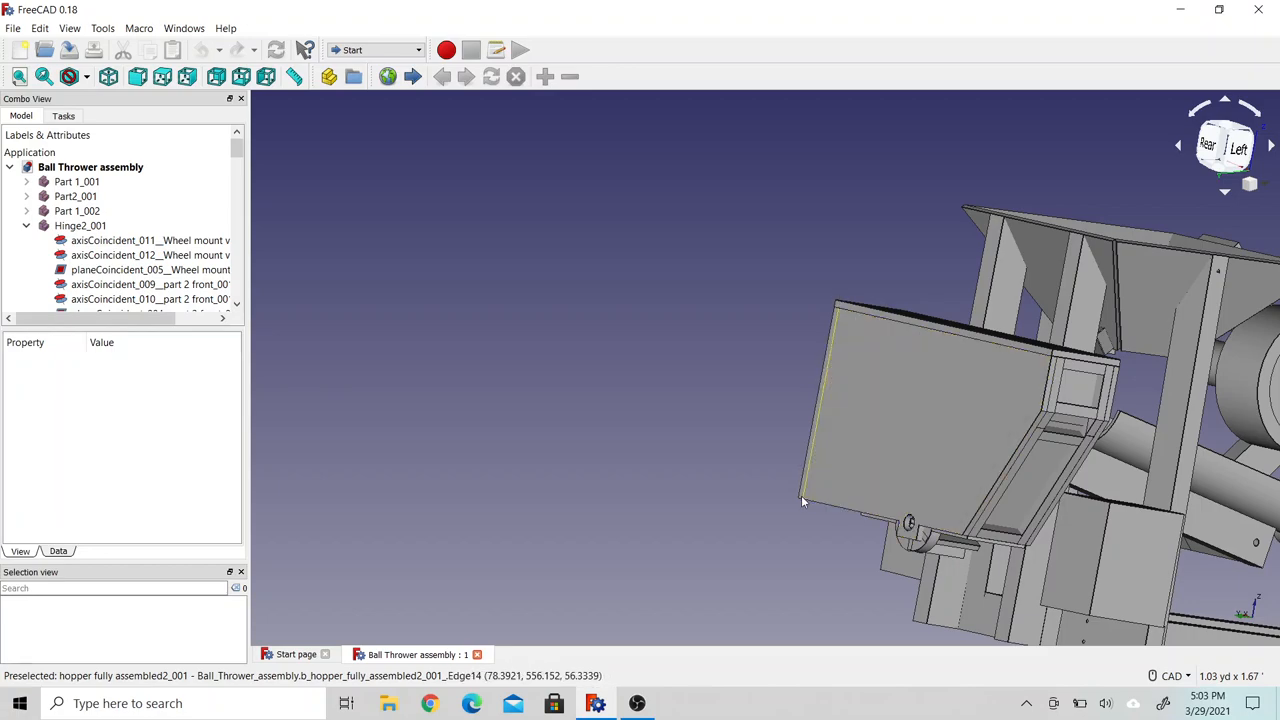
left_click_drag(800, 500, 770, 480)
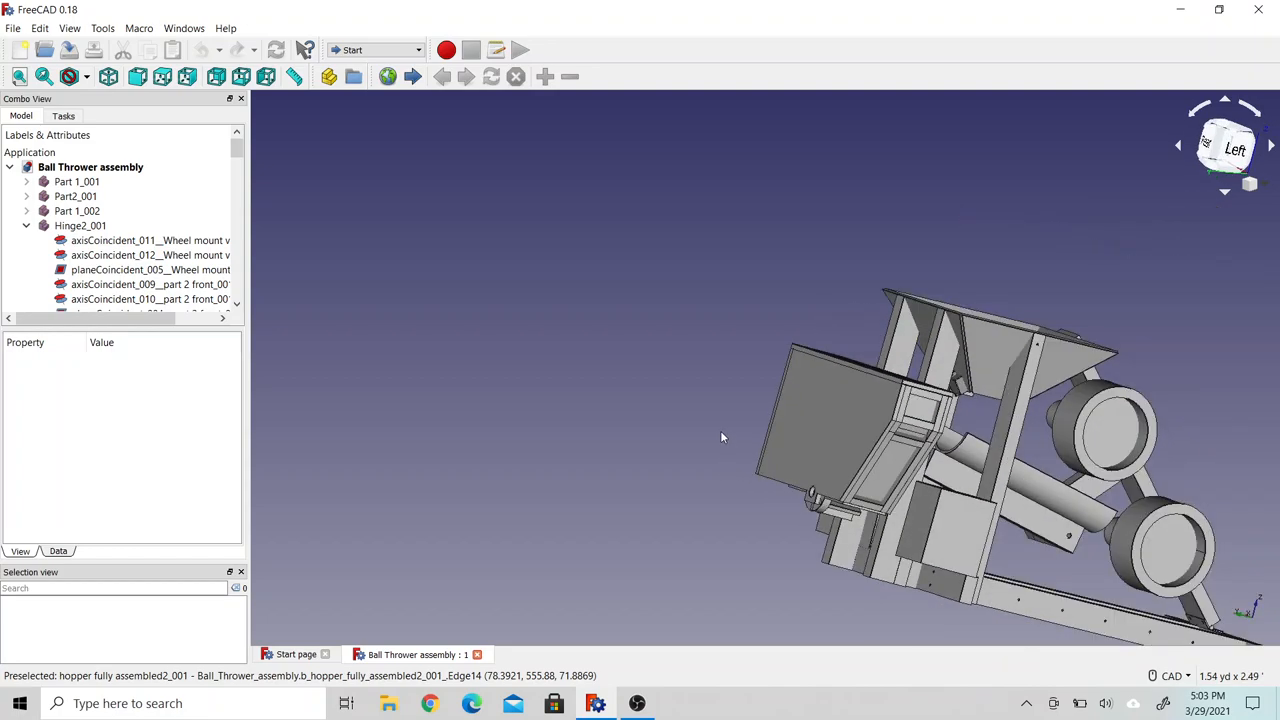
mouse_move(1010, 400)
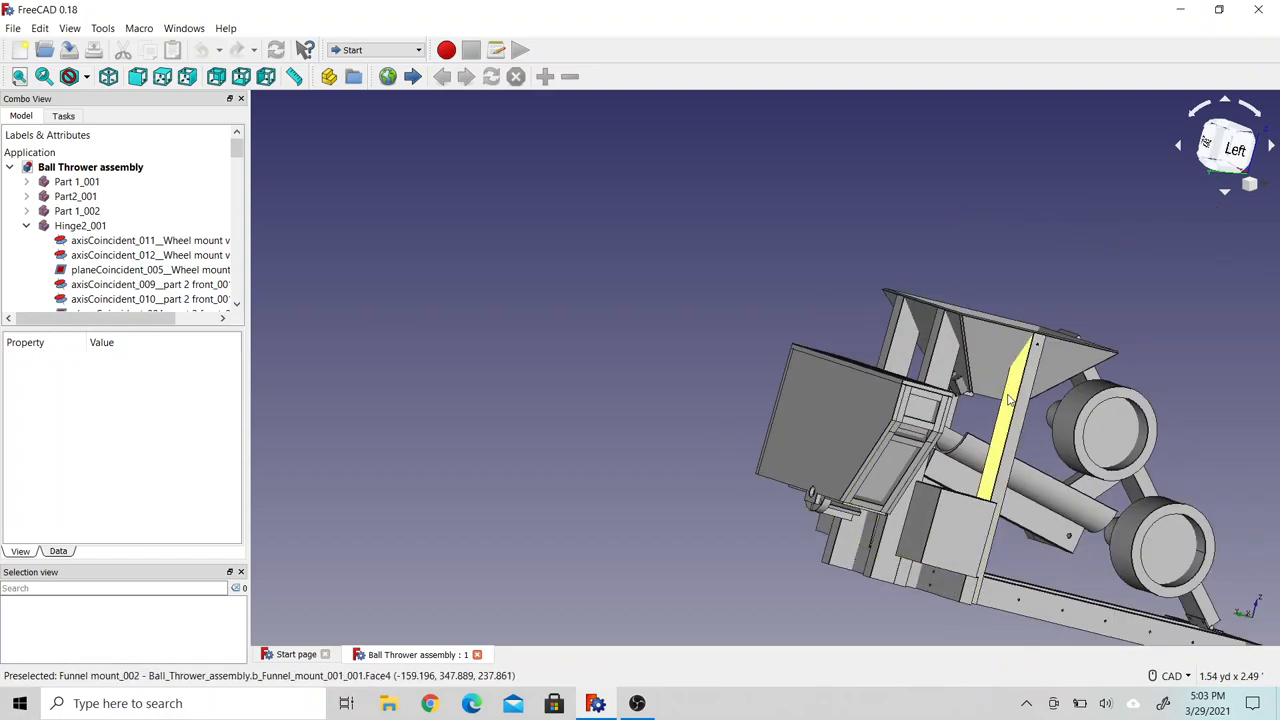
mouse_move(780, 460)
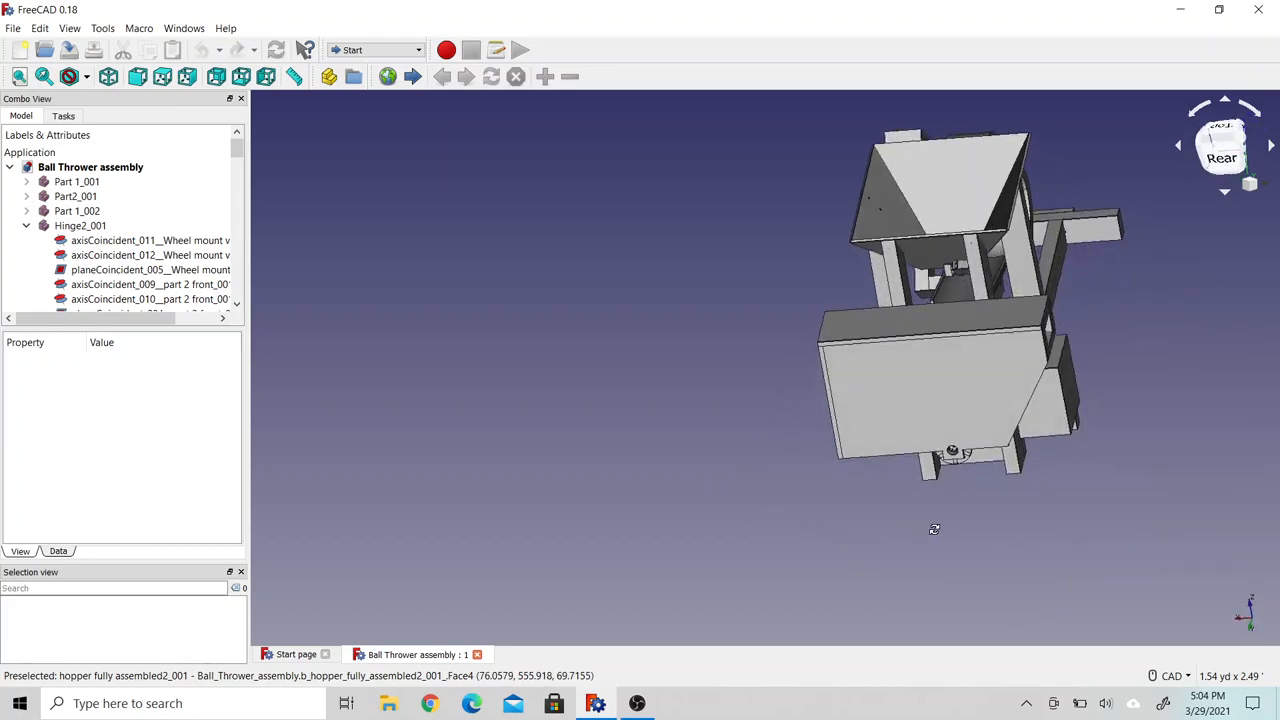
Orbit to the right side, check the bottom view, then return to the Left view.
left_click_drag(935, 529, 884, 492)
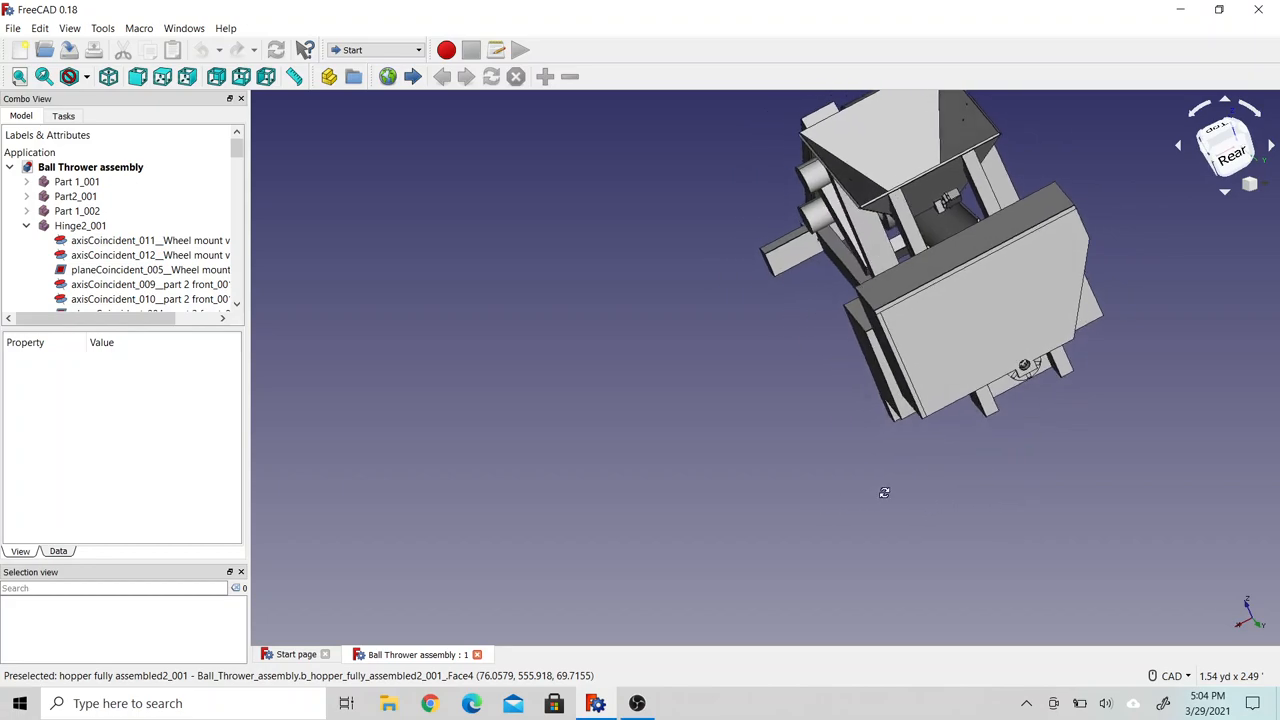
left_click_drag(884, 492, 876, 449)
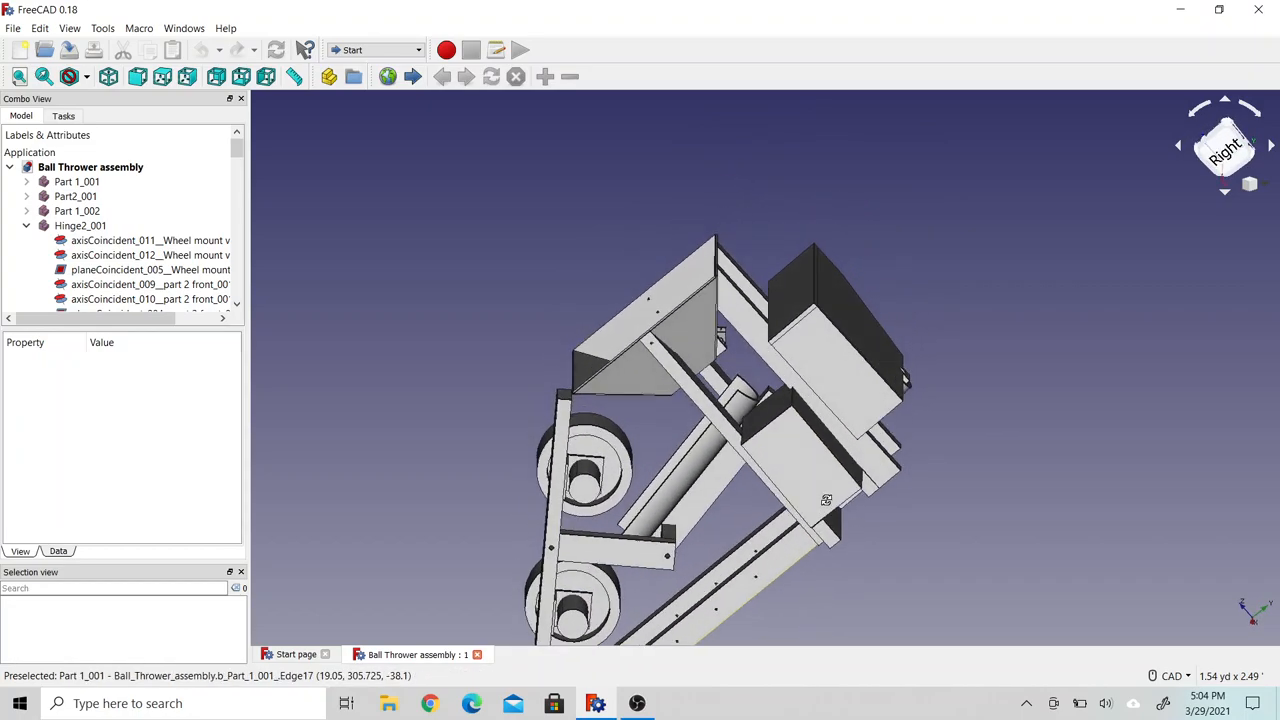
left_click(240, 76)
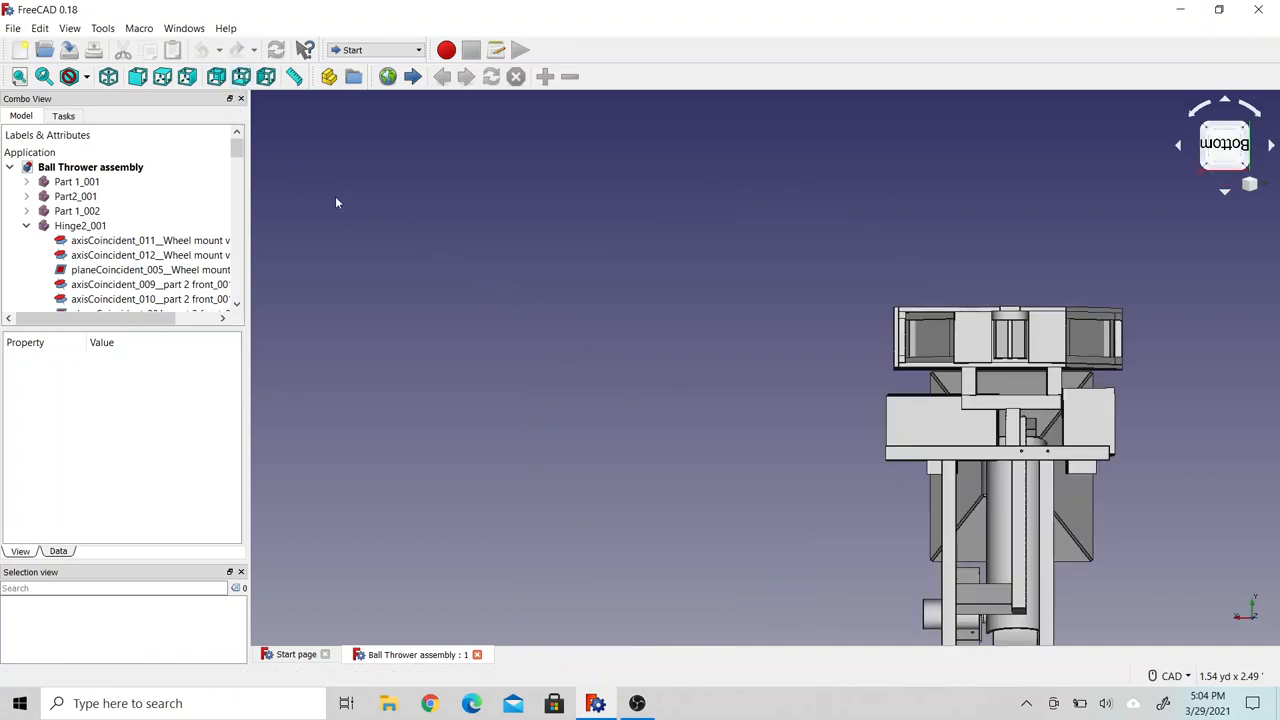
left_click(1178, 145)
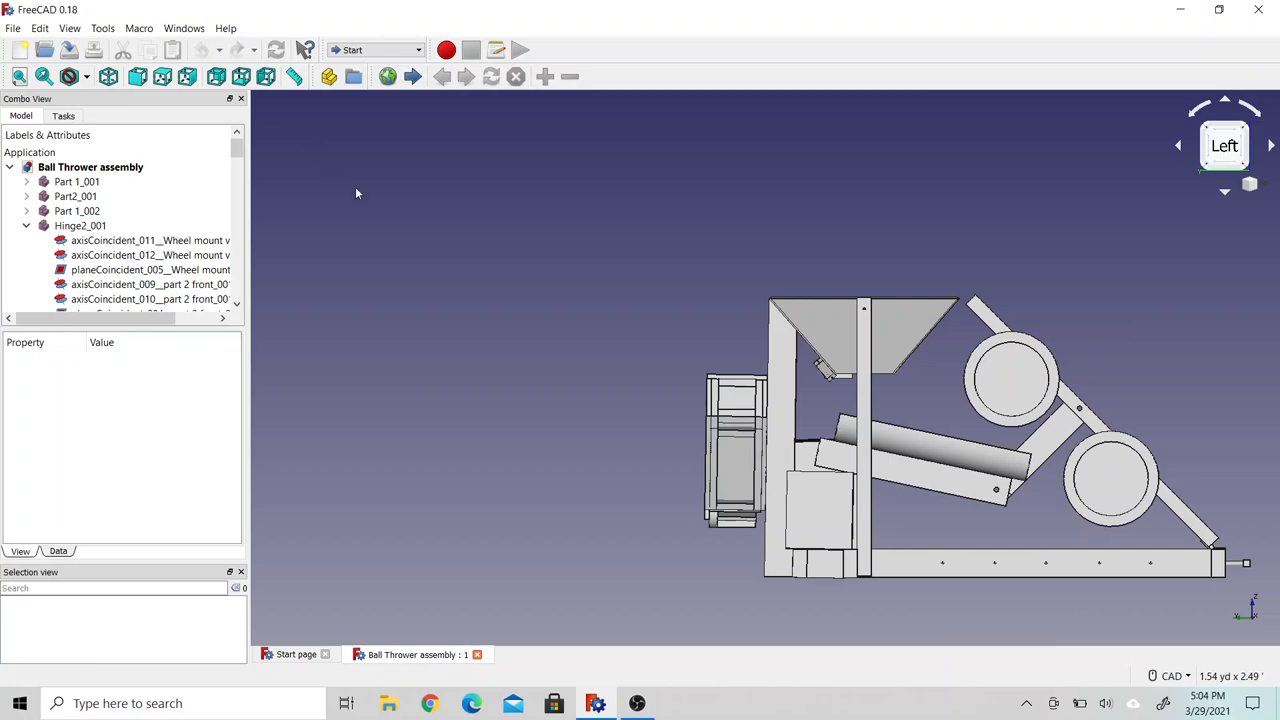
scroll("up", 3)
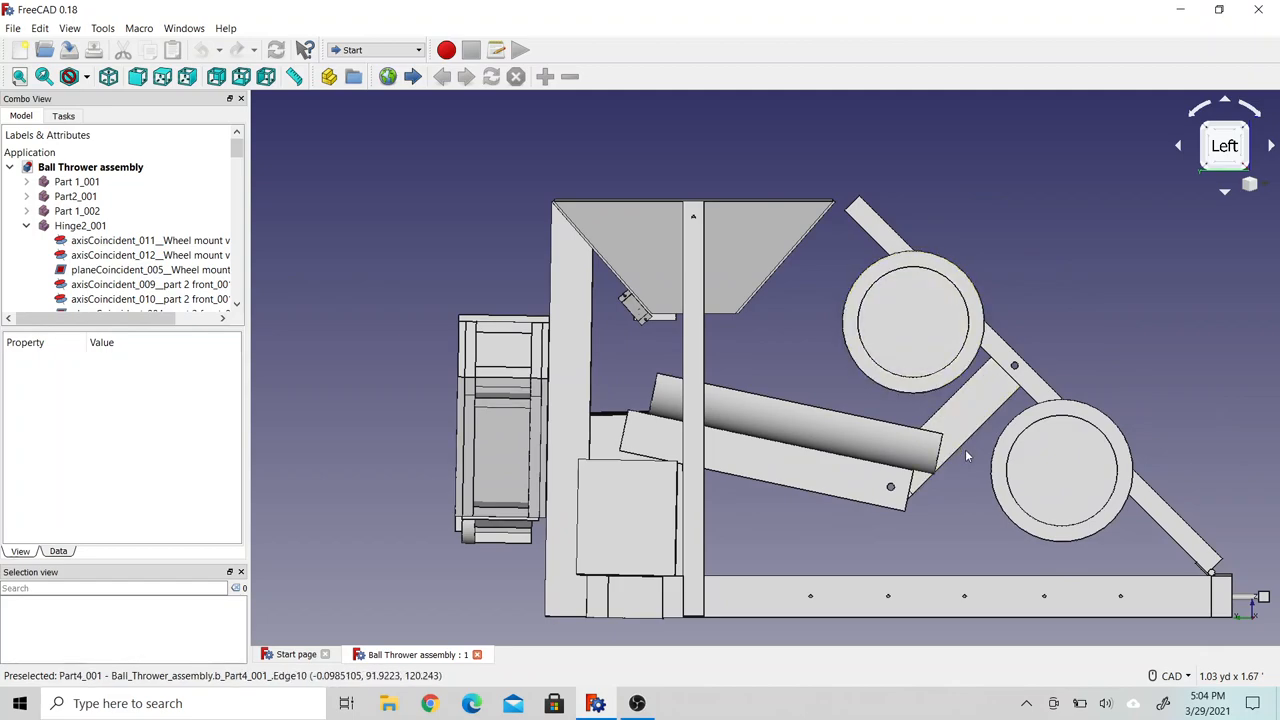
mouse_move(418, 491)
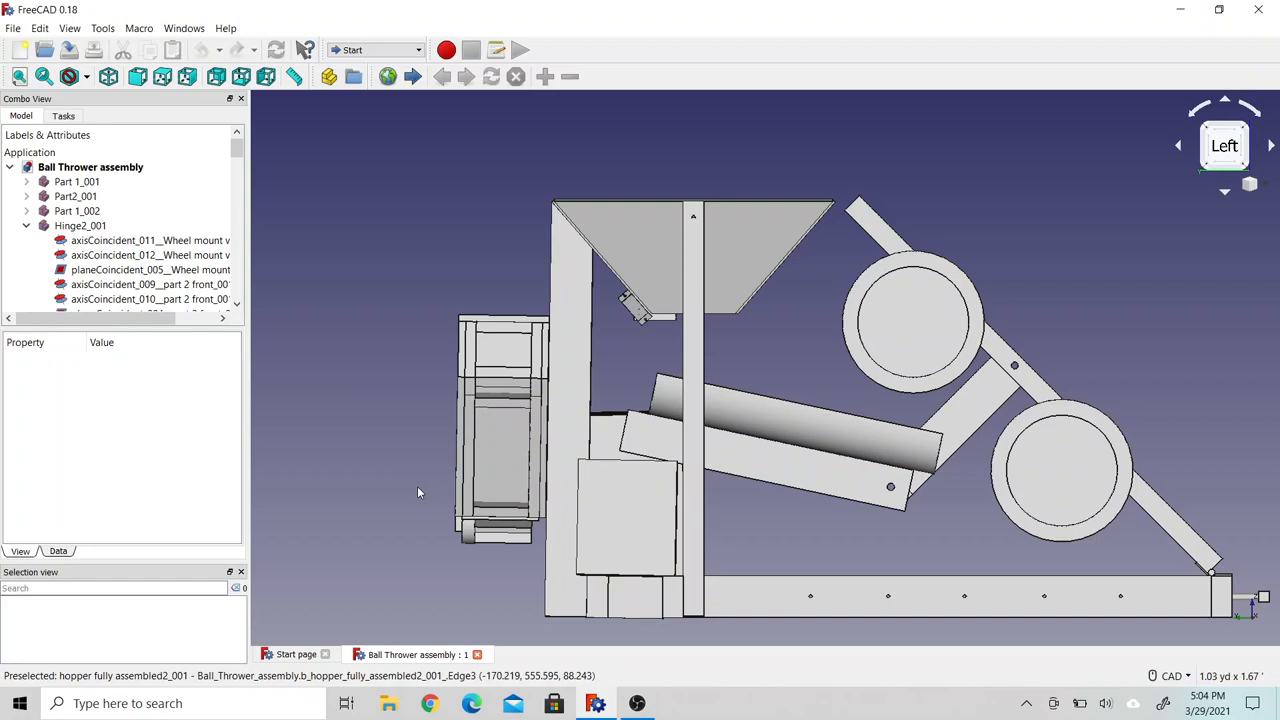
mouse_move(405, 451)
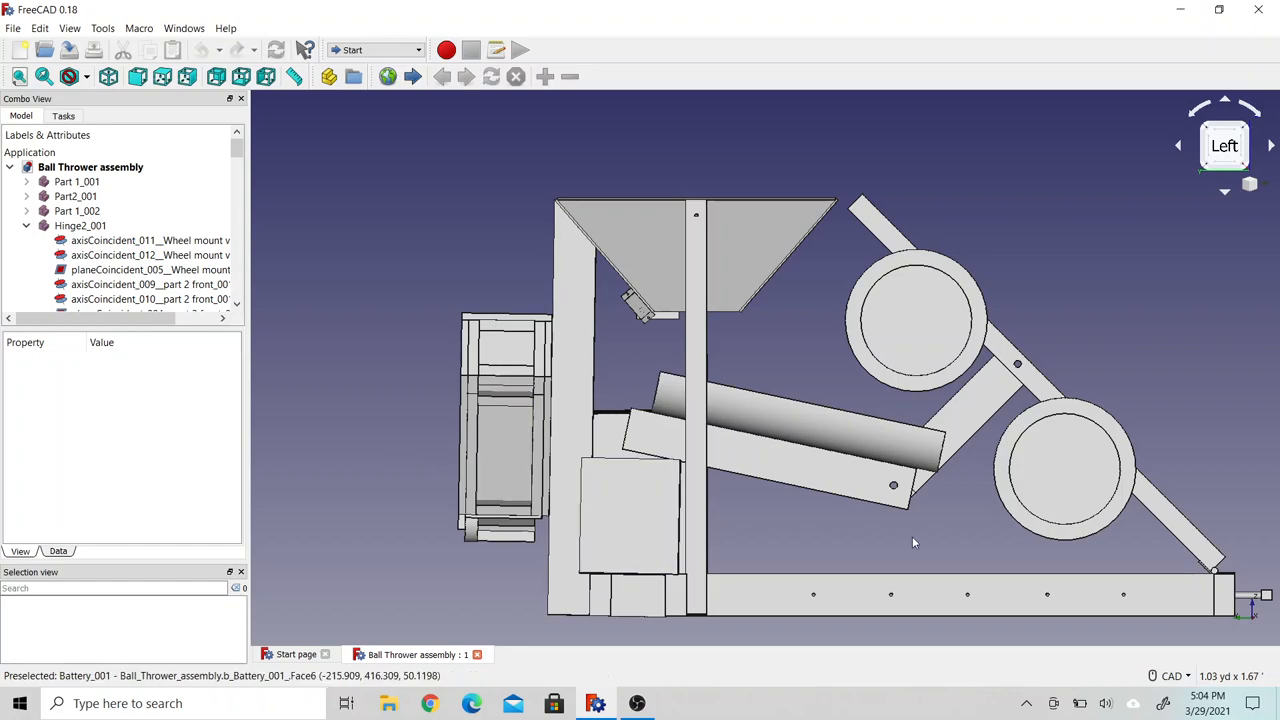
mouse_move(1155, 508)
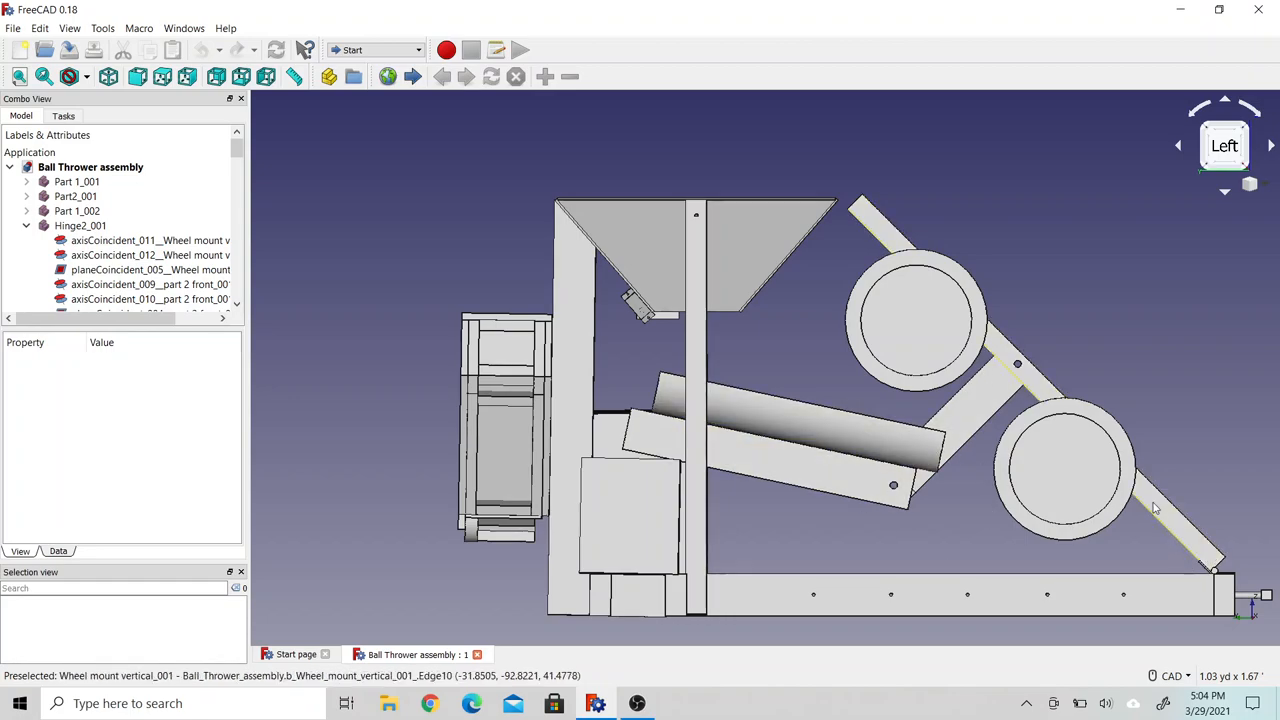
mouse_move(1030, 393)
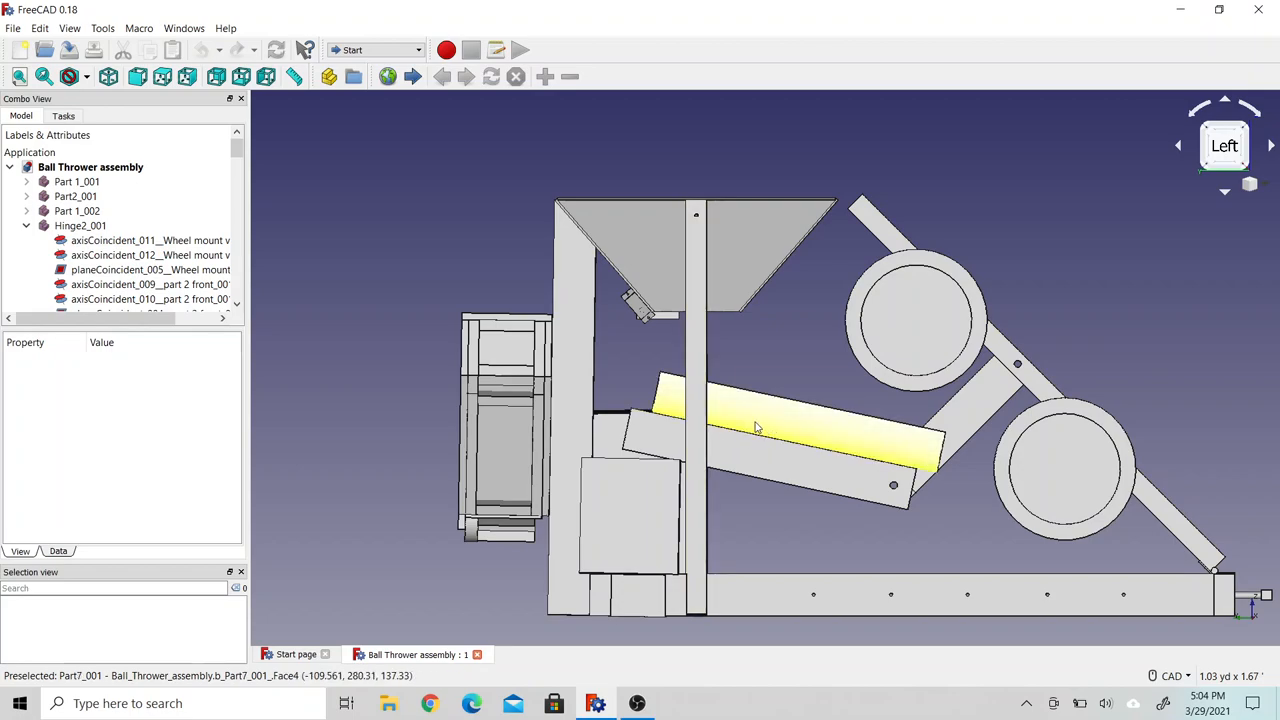
mouse_move(750, 427)
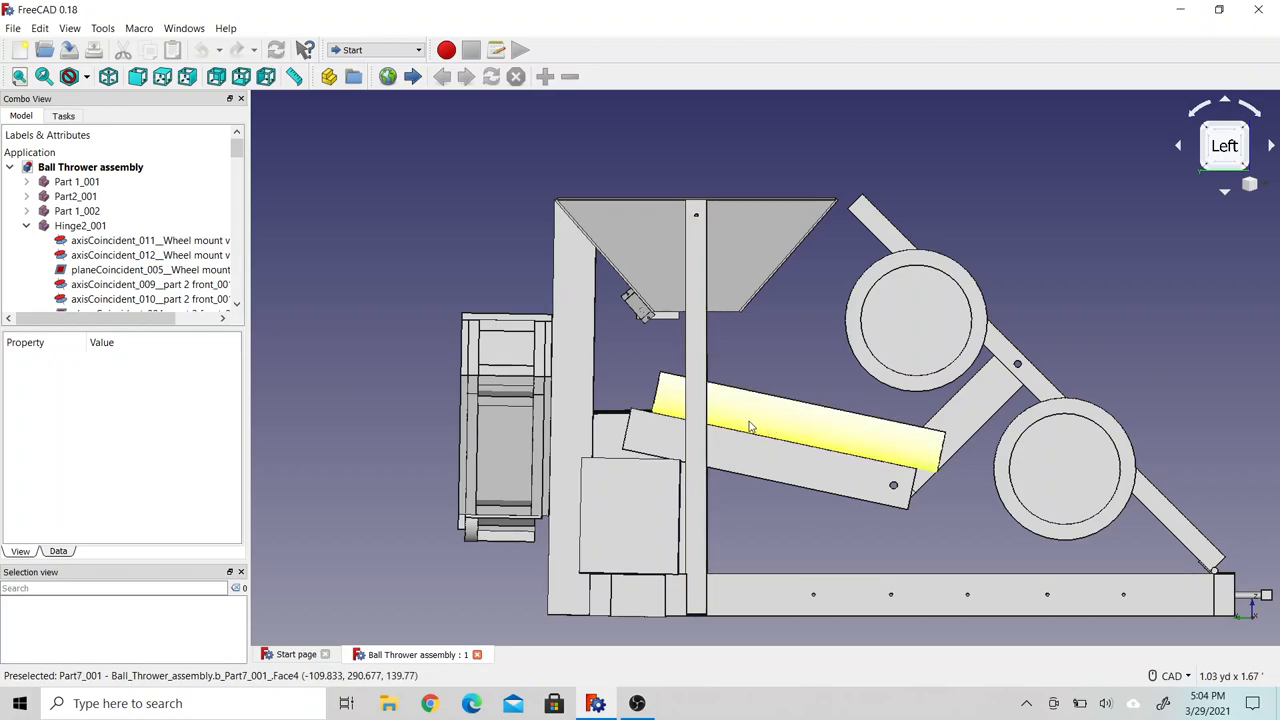